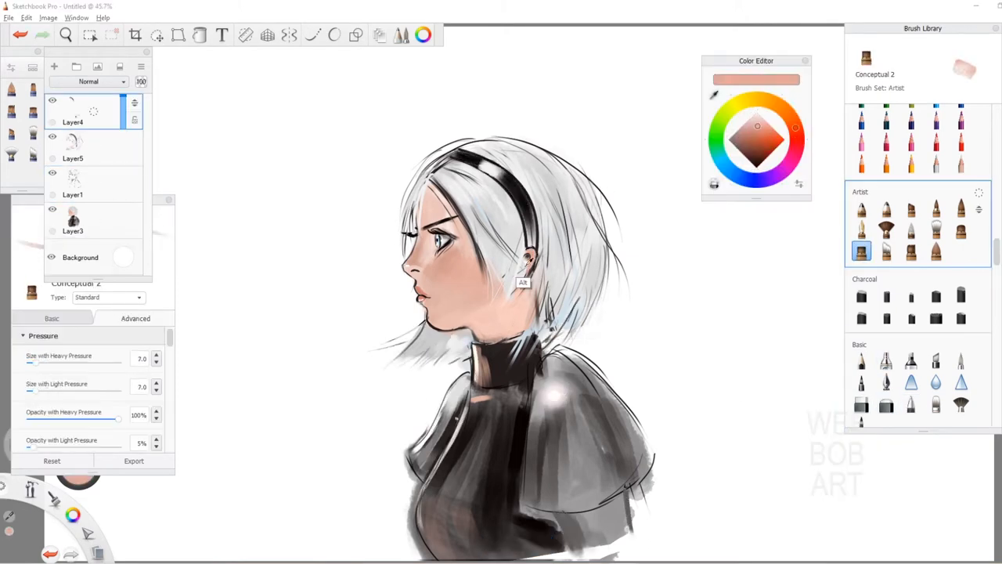
Step: Draw the face profile line, bob-cut hair strands and shoulder outline in black on Layer1
click(911, 408)
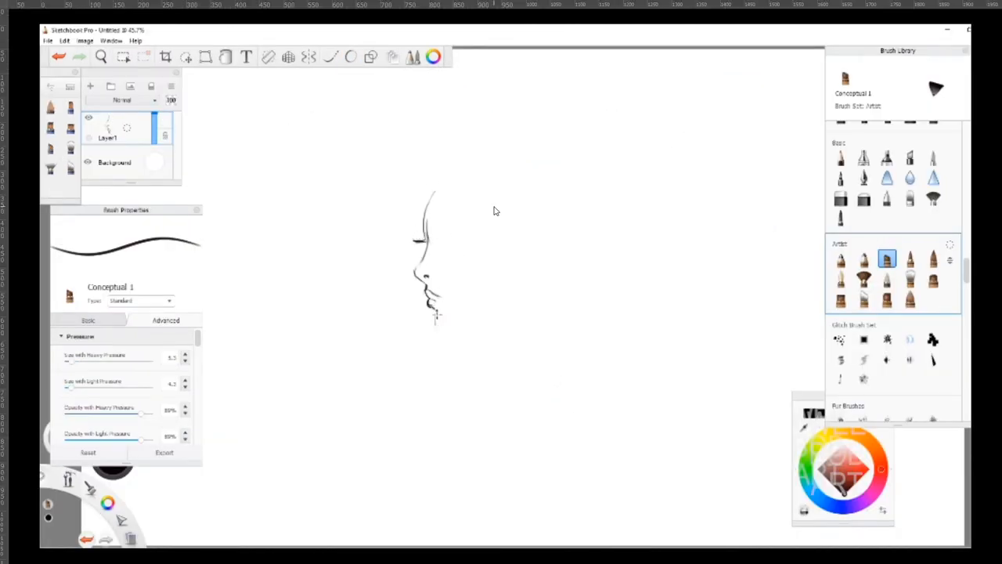
drag(437, 318, 509, 328)
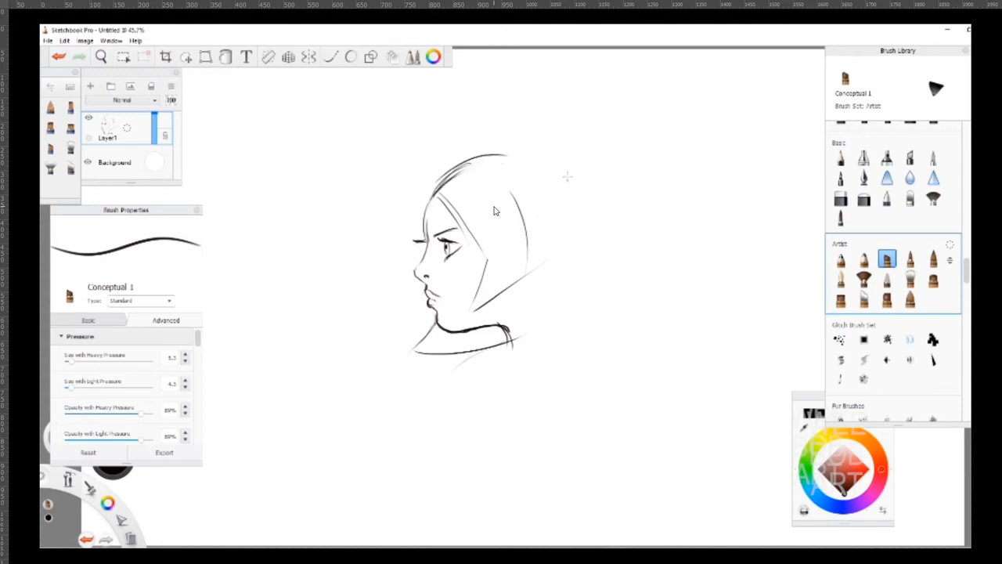
drag(493, 156, 607, 258)
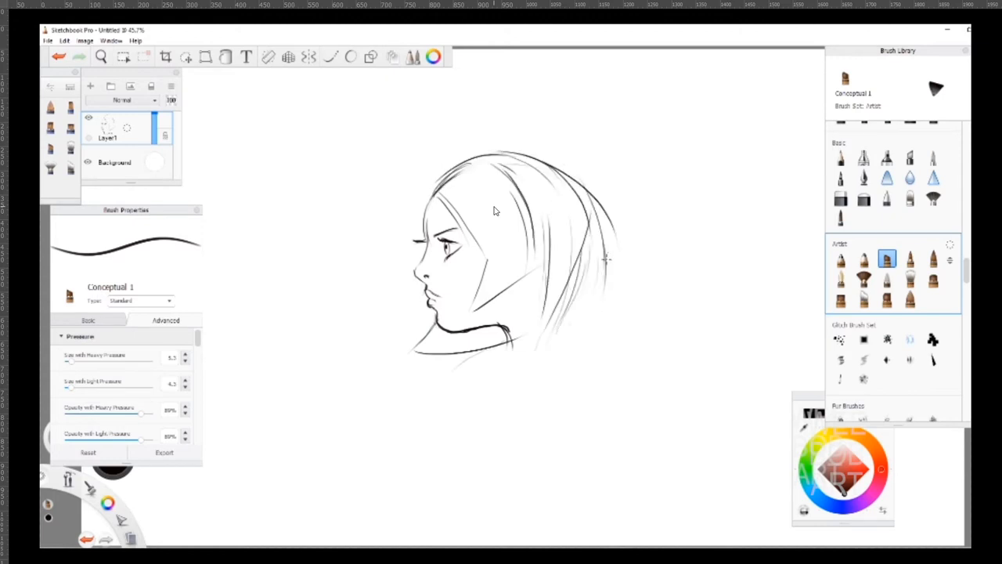
drag(486, 152, 583, 282)
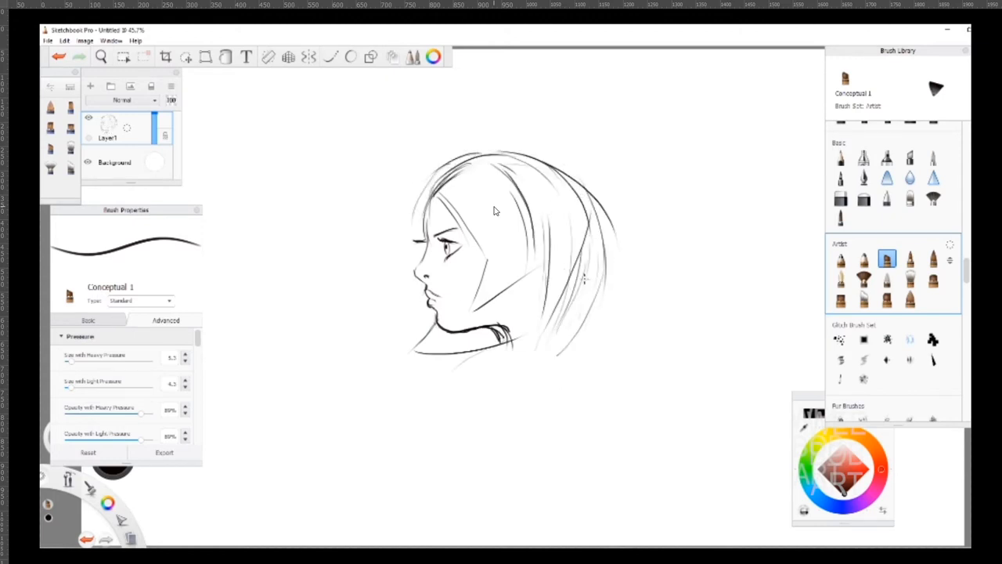
drag(485, 329, 564, 376)
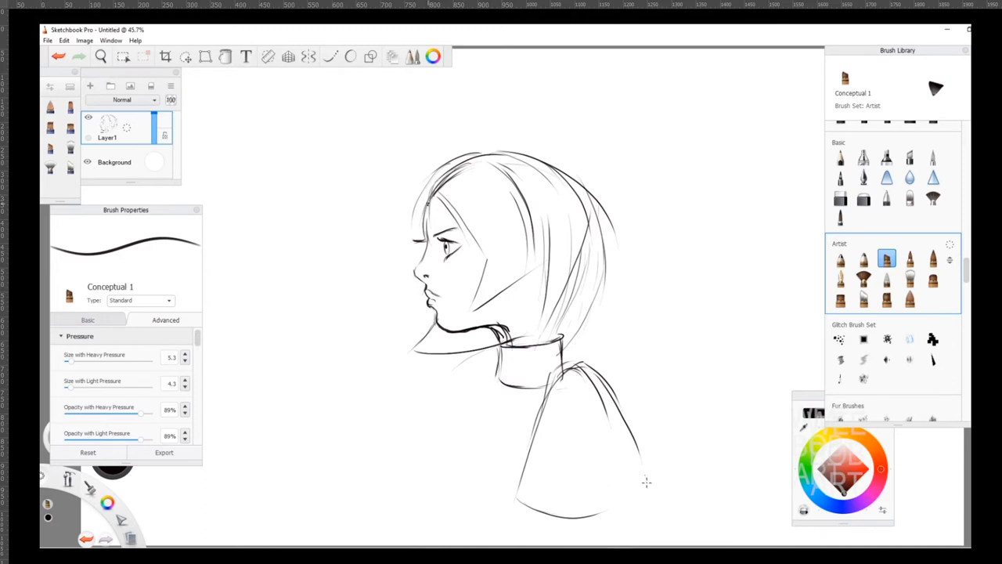
drag(437, 195, 425, 235)
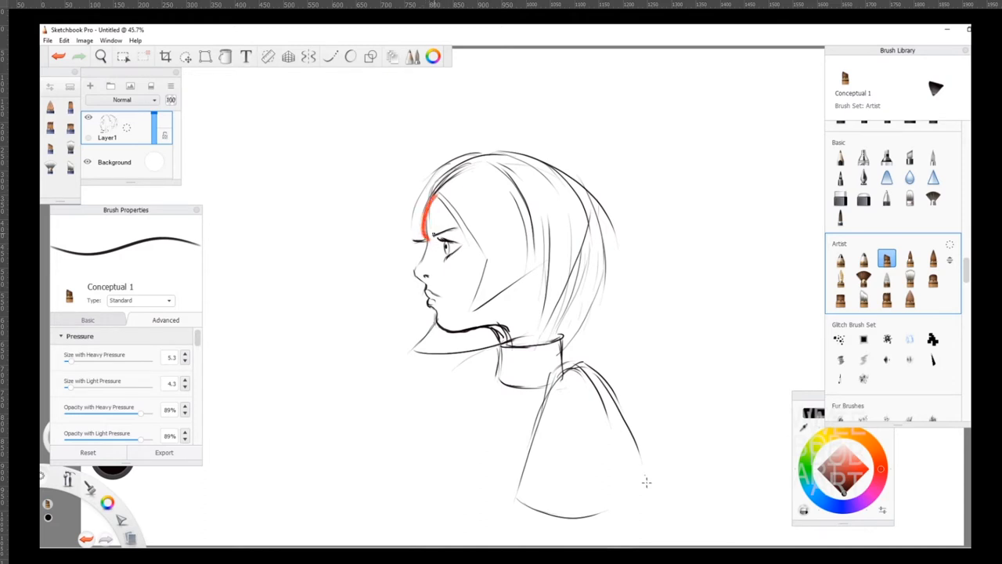
Step: Mark the forehead, brow, cheek and eye planes in red, then refine the torso and sleeve lines
drag(435, 220, 411, 270)
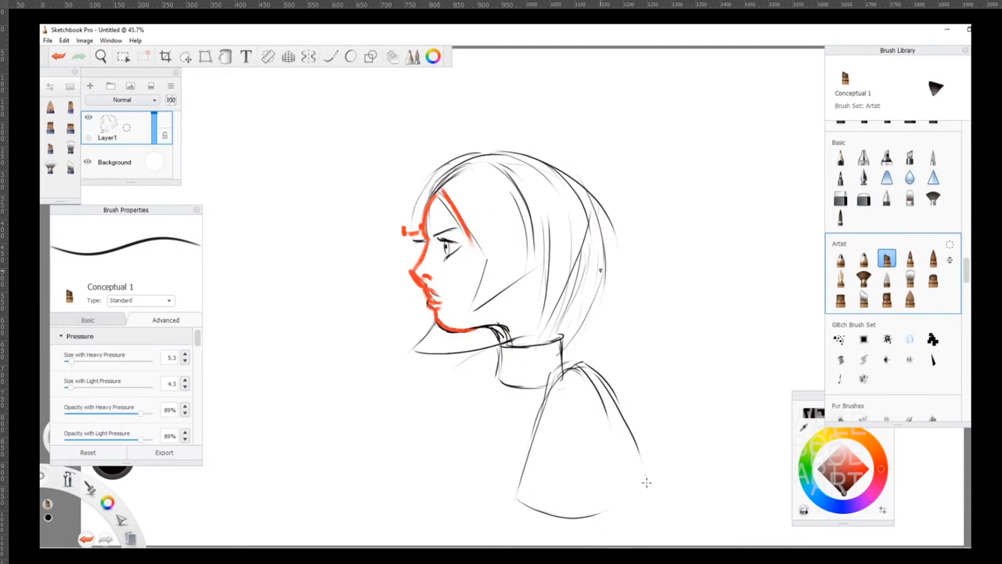
drag(486, 259, 466, 305)
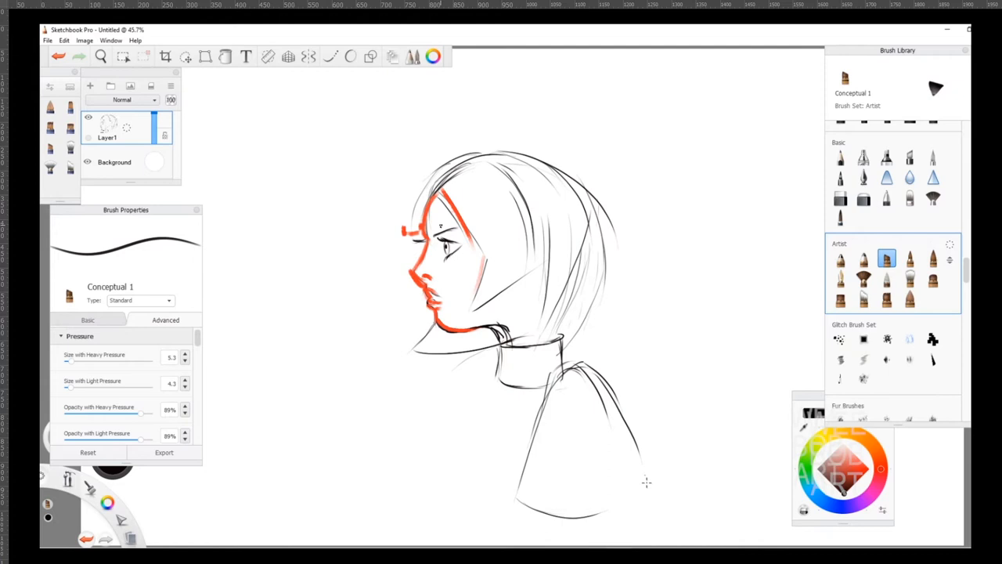
drag(443, 239, 462, 250)
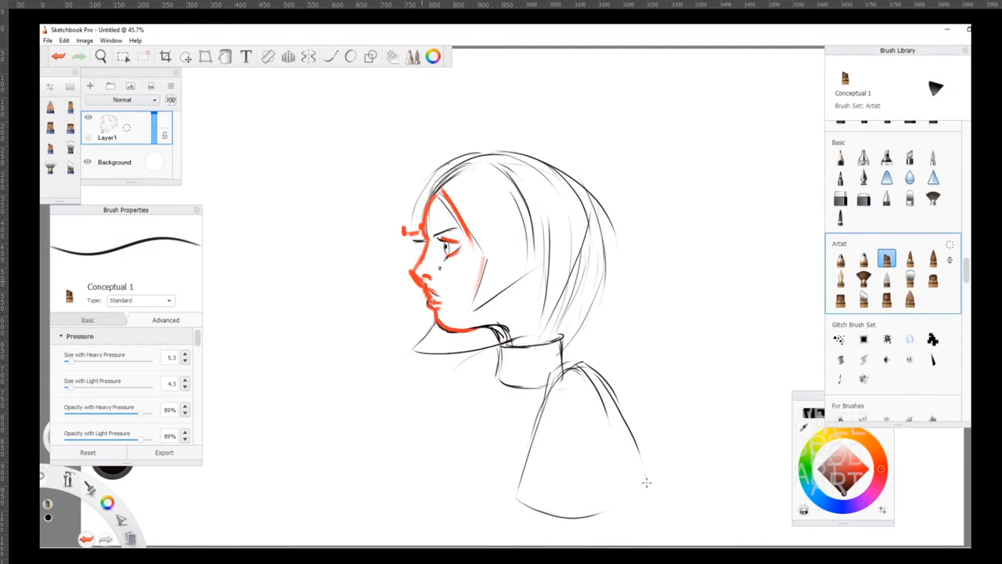
drag(423, 282, 466, 249)
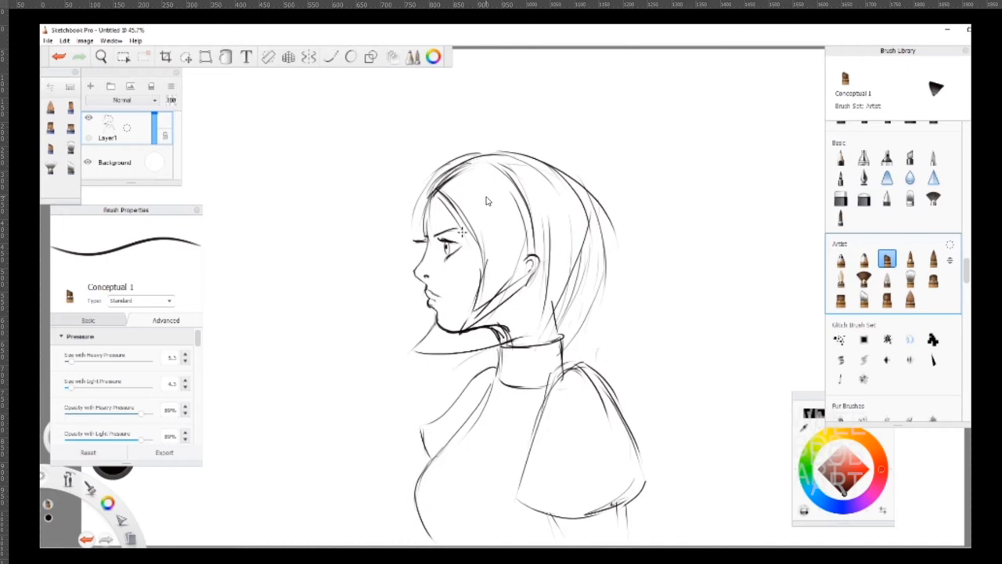
drag(466, 235, 466, 313)
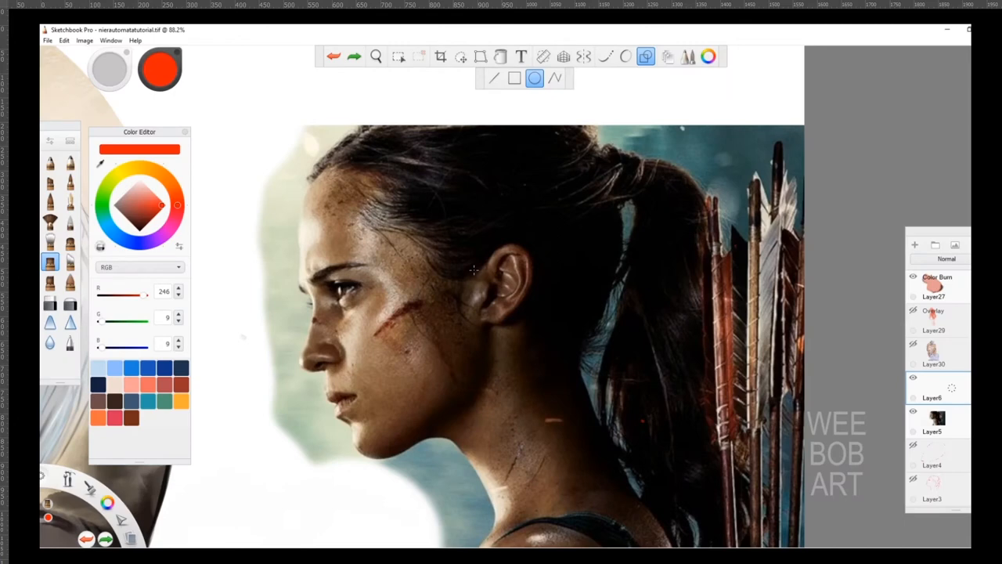
mouse_move(635, 233)
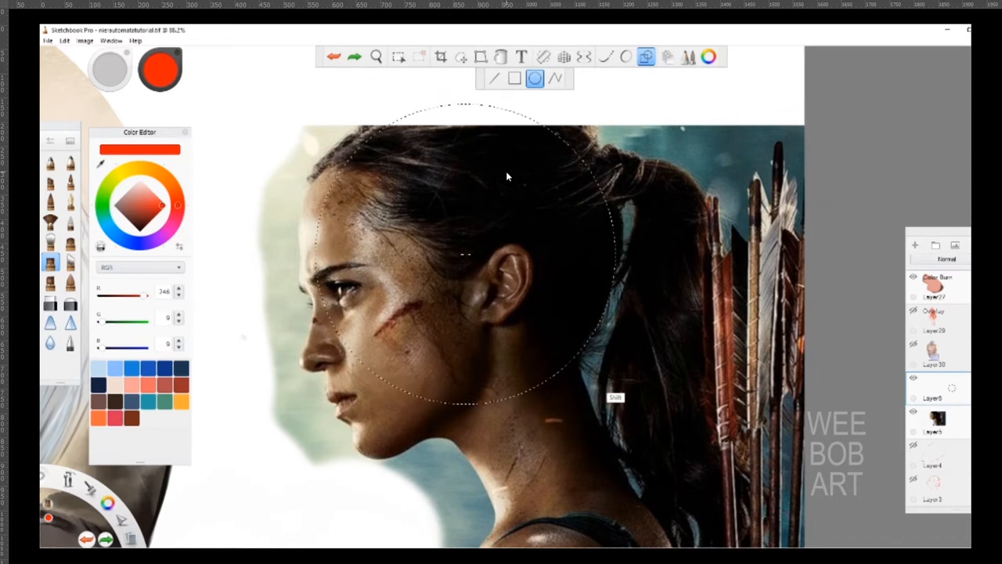
Step: Place a red circle guide around the skull on the reference photo
click(543, 56)
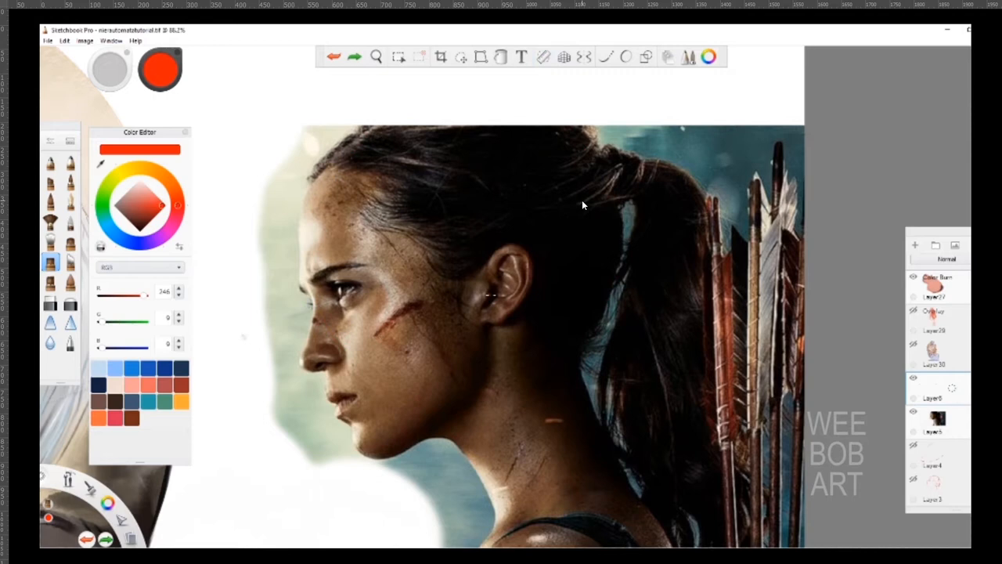
click(462, 56)
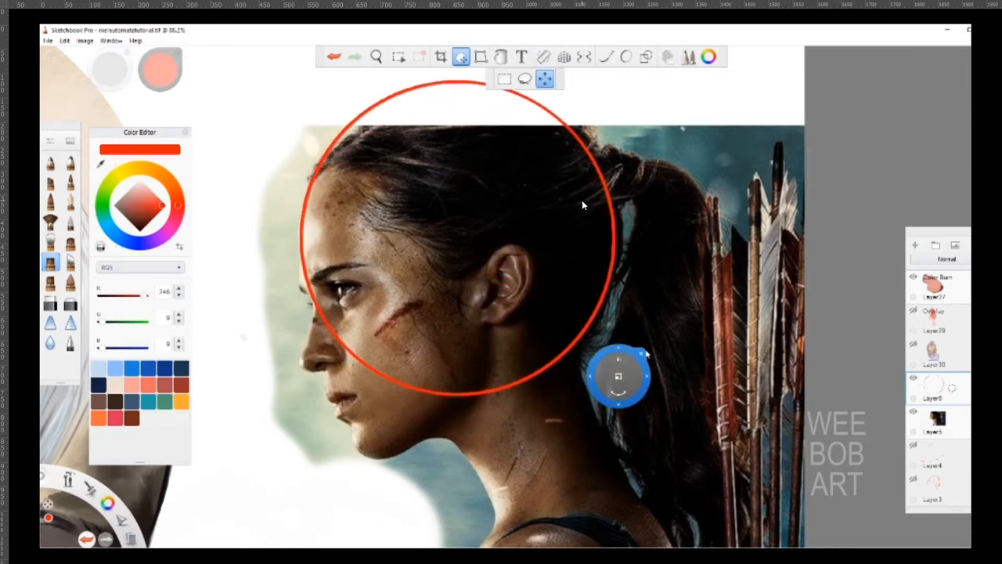
Step: Confirm the red circle's placement over the skull on the photo
click(544, 56)
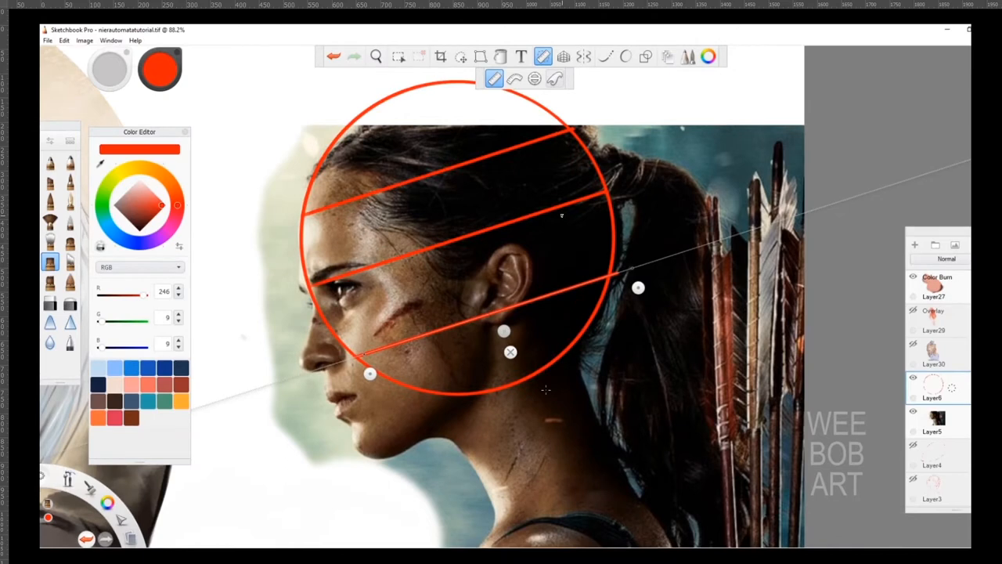
mouse_move(569, 206)
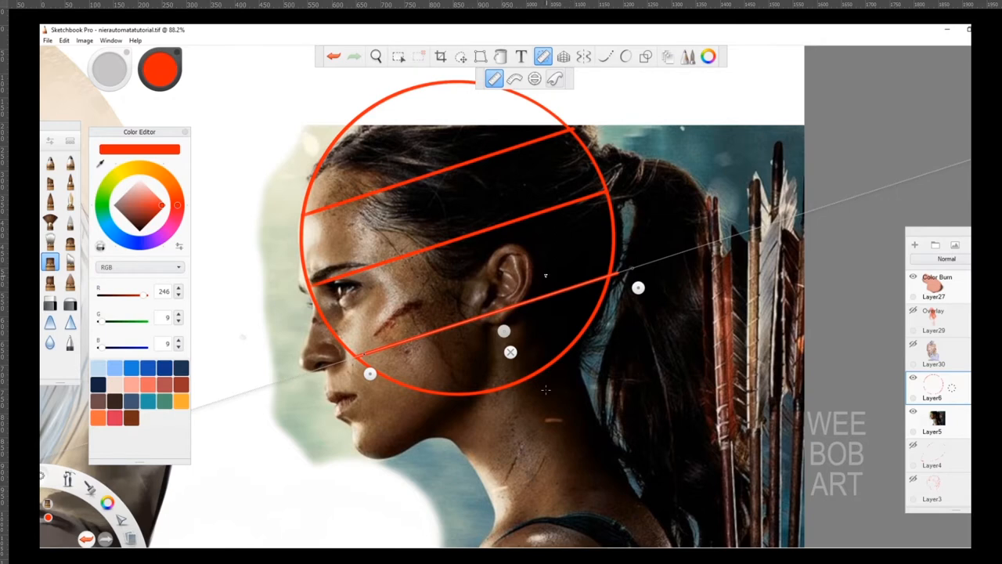
mouse_move(548, 280)
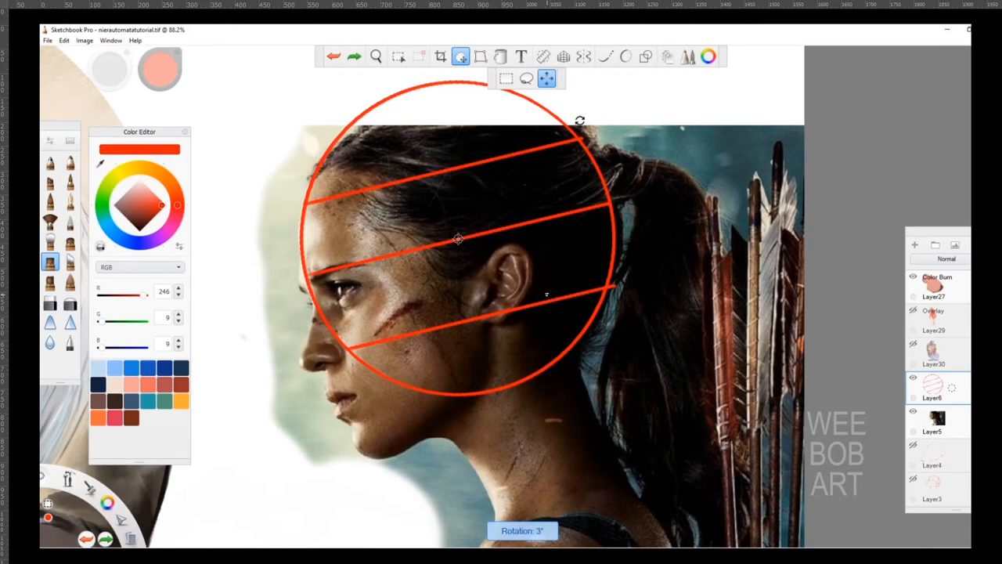
mouse_move(548, 296)
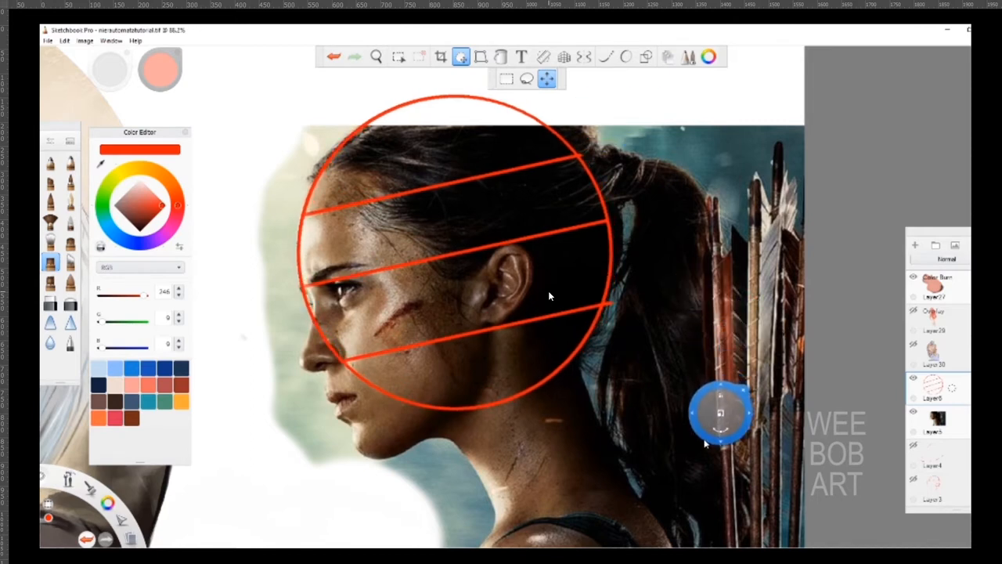
Step: Add a vertical ruler line through the circle and a smaller inner circle near the ear
click(646, 55)
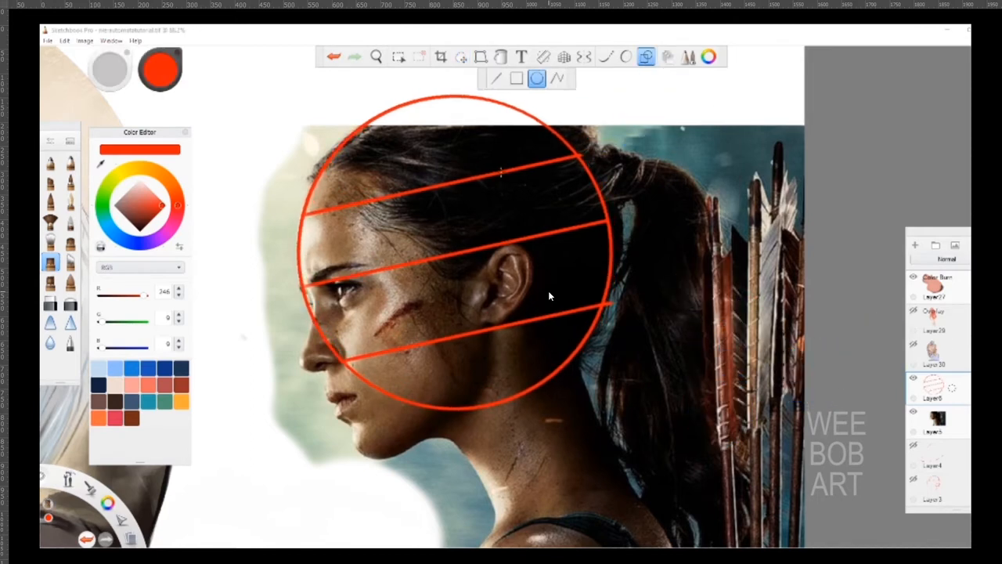
click(543, 56)
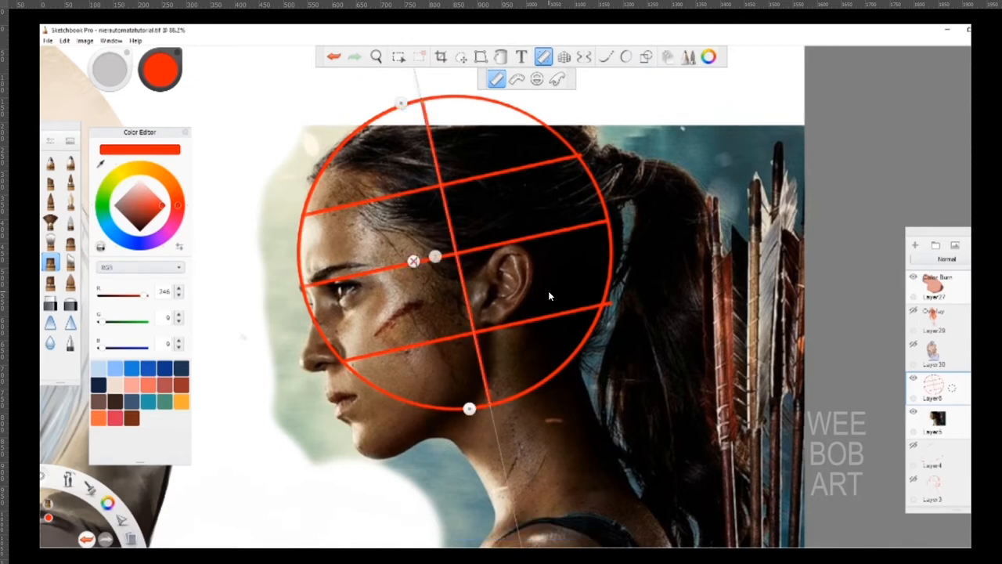
click(646, 56)
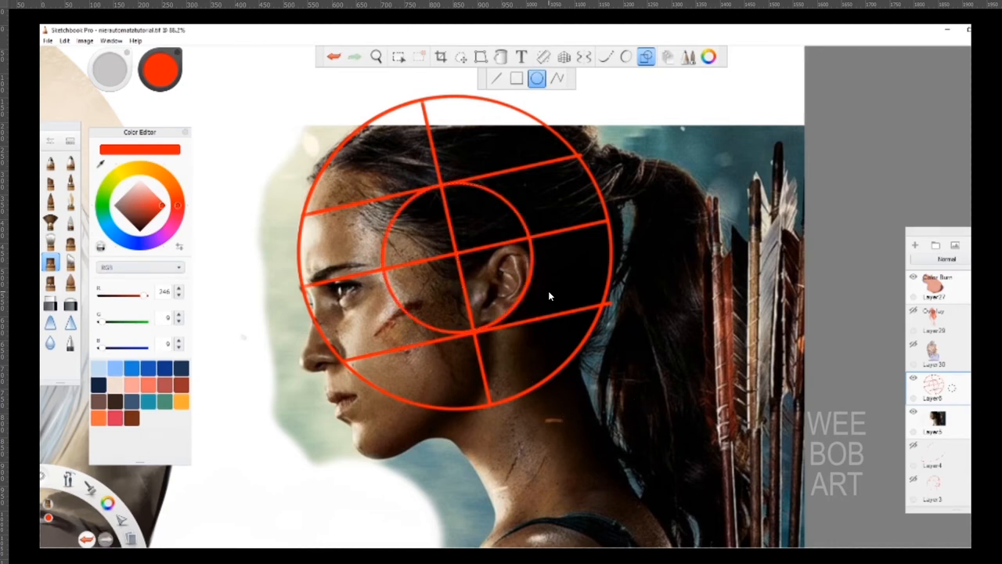
click(544, 55)
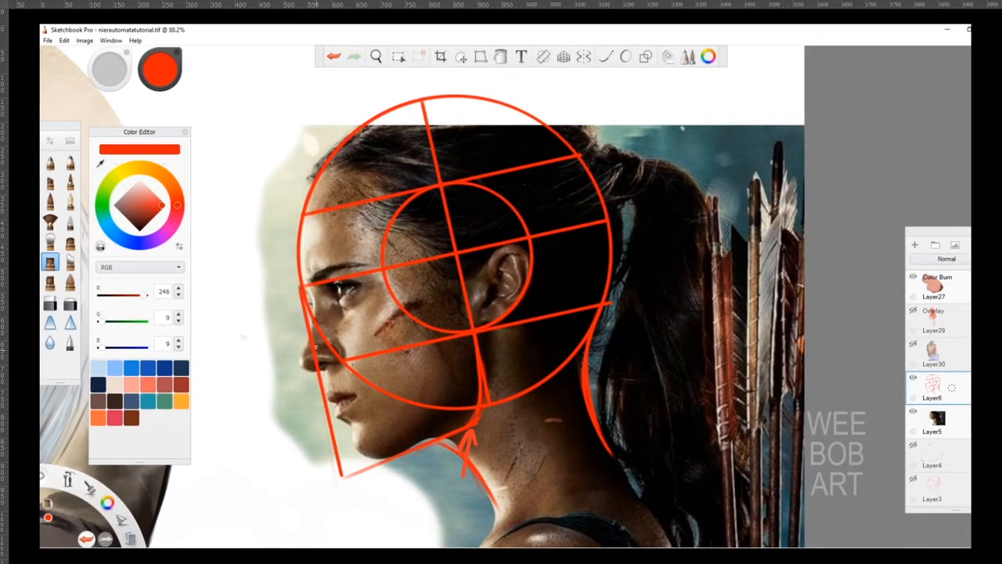
Step: Draw the red neck line behind the jaw on the photo guide
drag(246, 313, 289, 286)
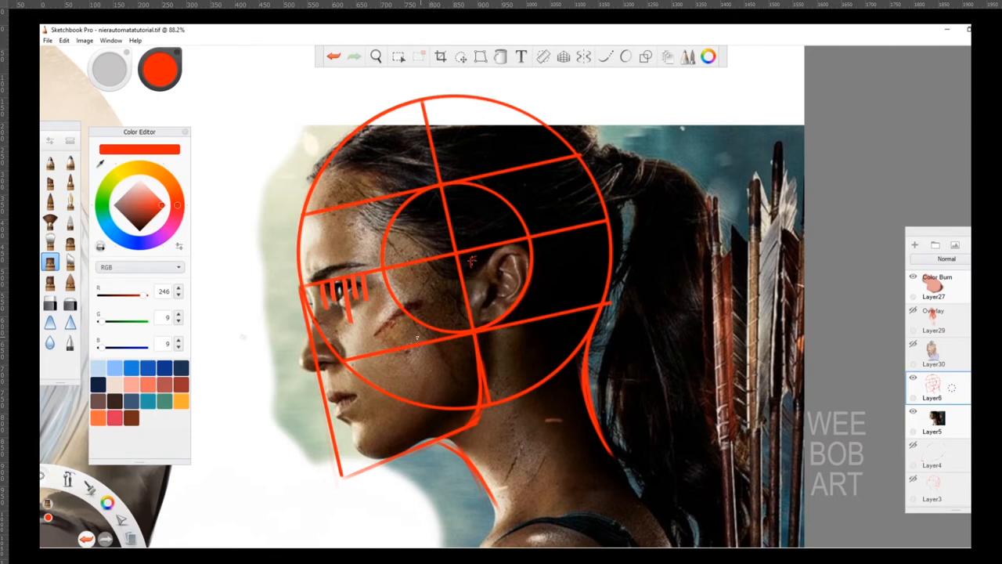
mouse_move(427, 302)
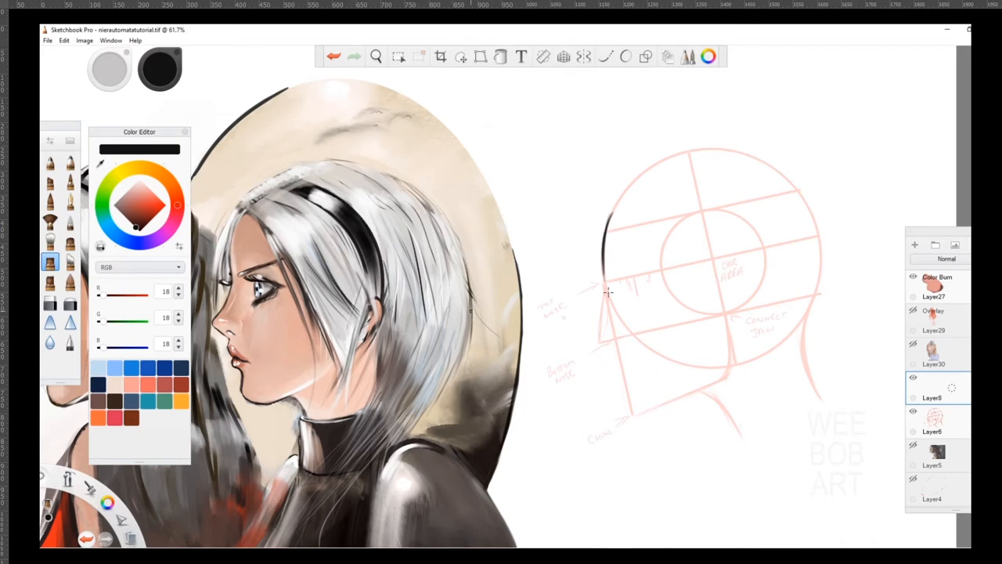
Step: Draw black forehead, nose, lips, brow, eye, chin and jaw lines over the Loomis guide
drag(595, 286, 615, 344)
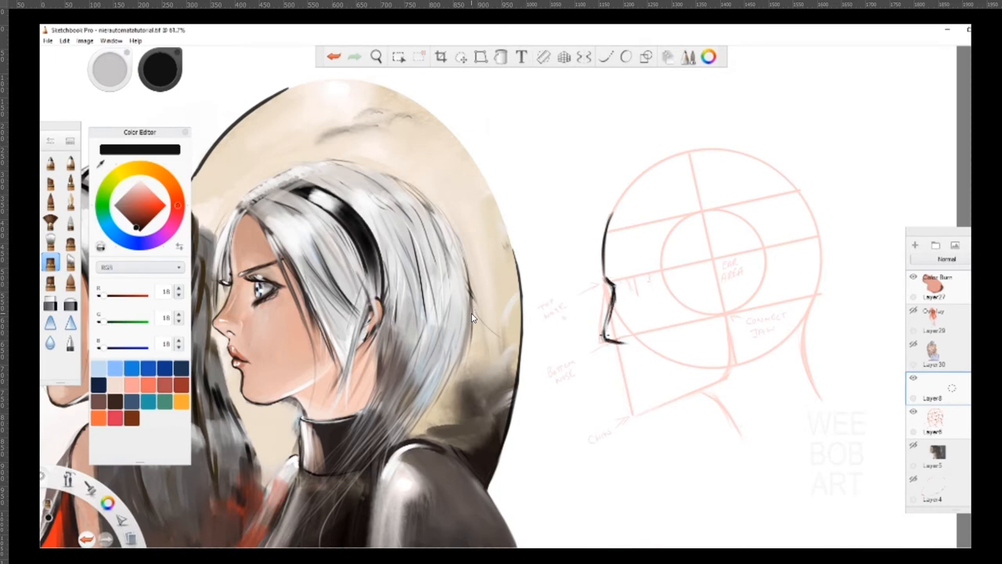
drag(611, 290, 630, 282)
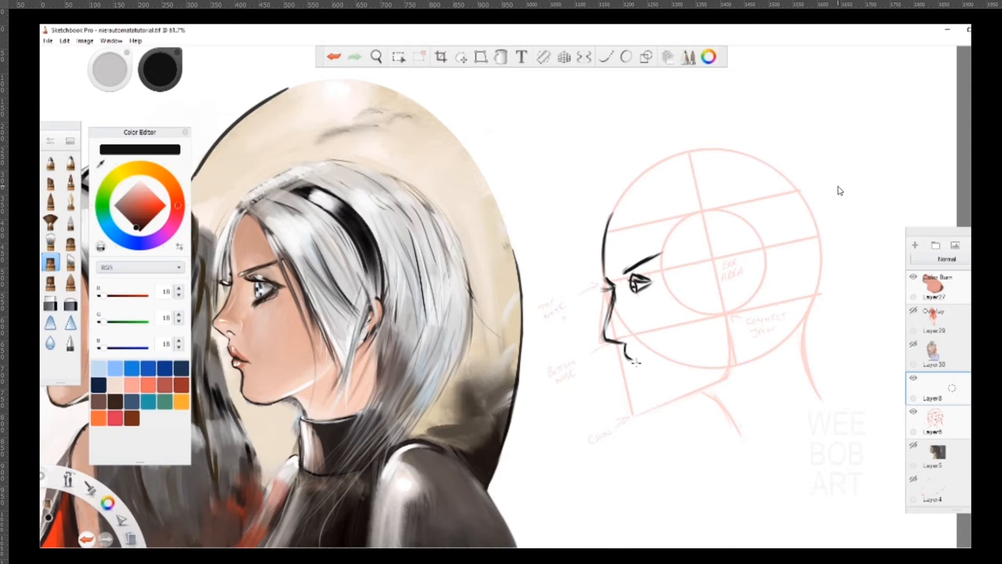
drag(630, 352, 639, 364)
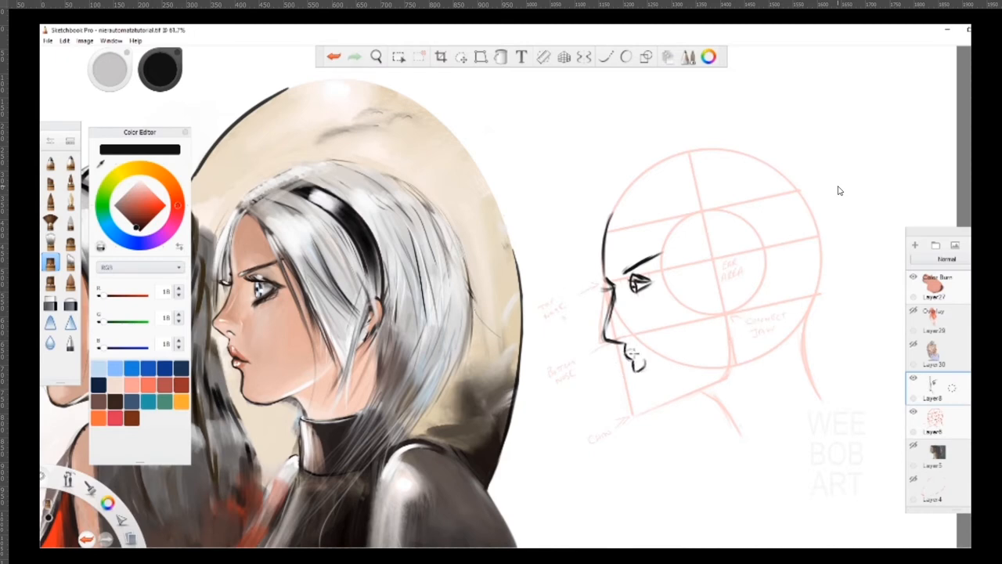
drag(634, 352, 655, 411)
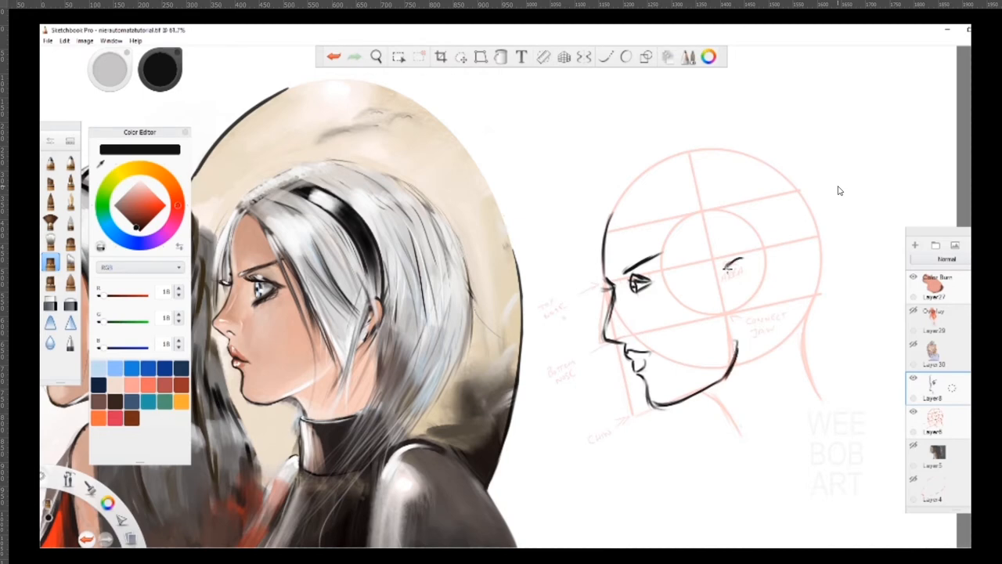
drag(733, 266, 740, 306)
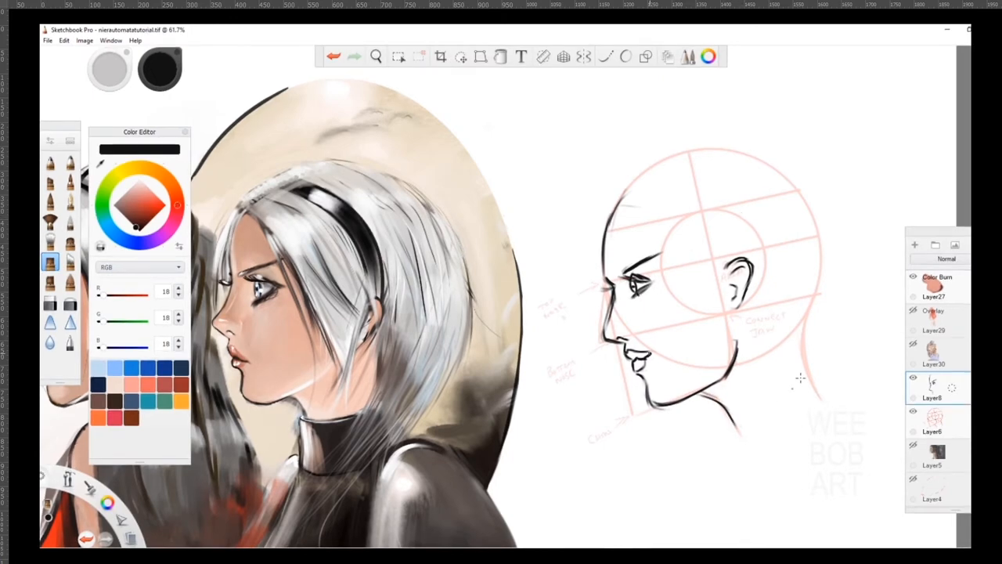
click(652, 353)
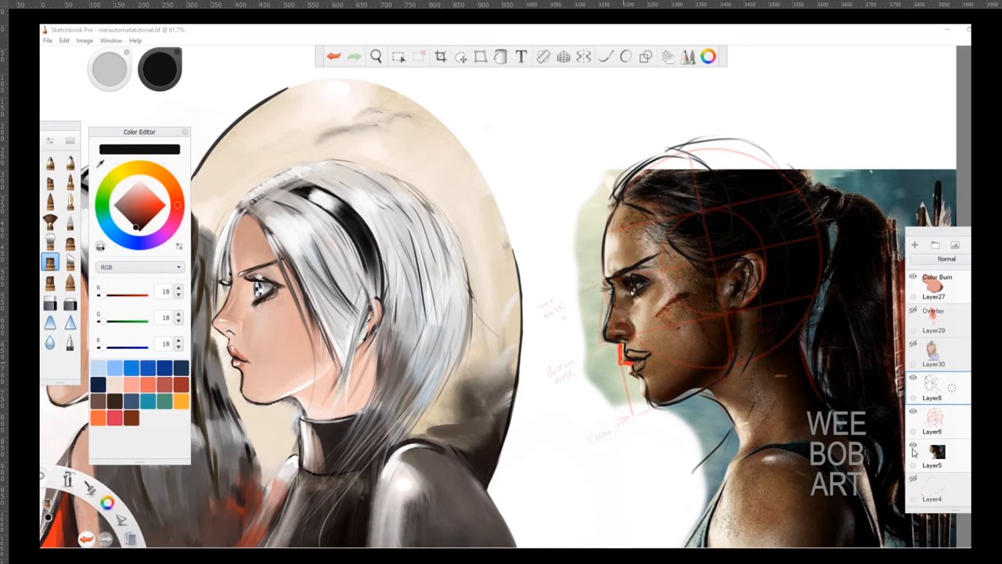
Step: Mark the nose, upper lip and lips in red, then fade the photo overlay out
drag(626, 352, 638, 375)
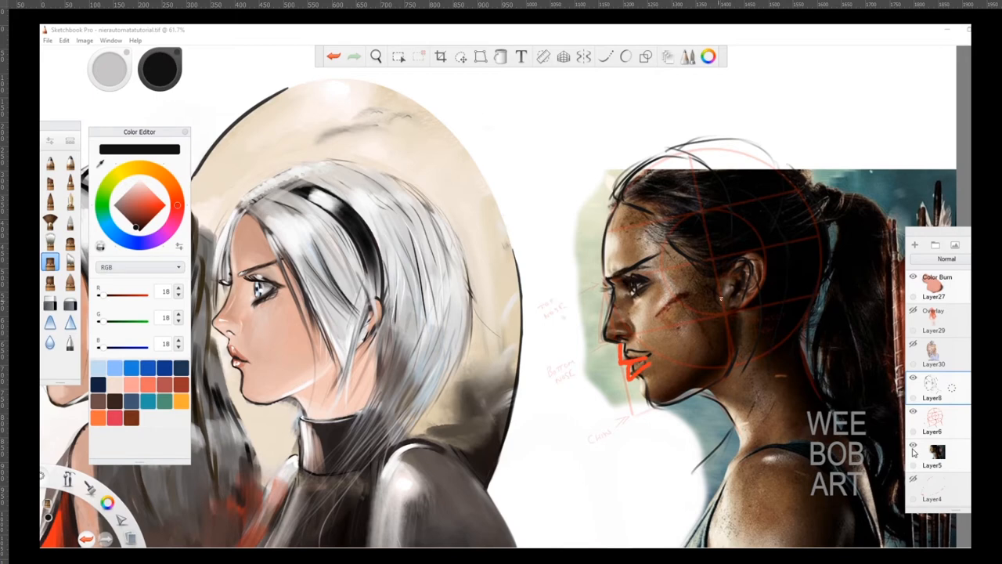
drag(618, 282, 654, 275)
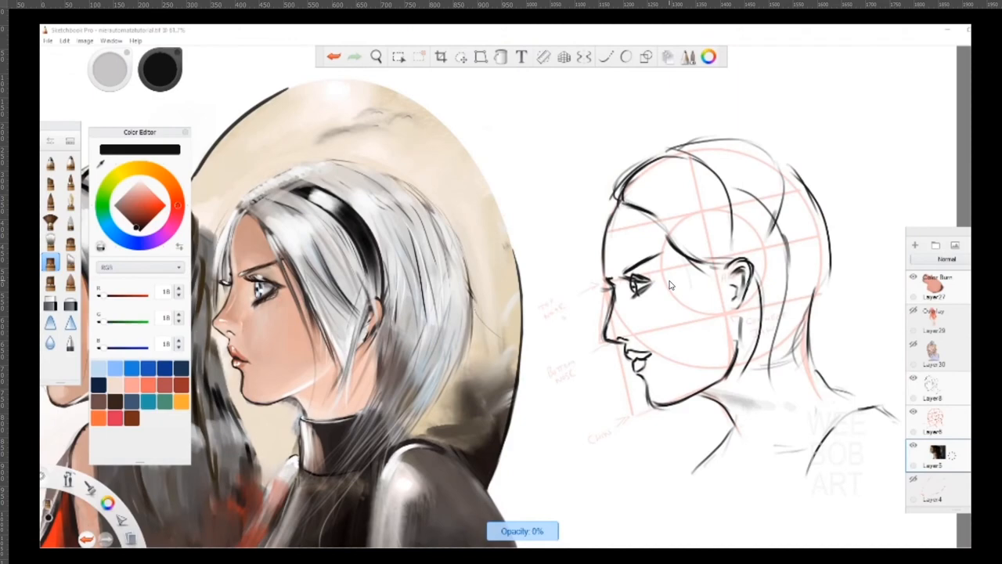
click(461, 56)
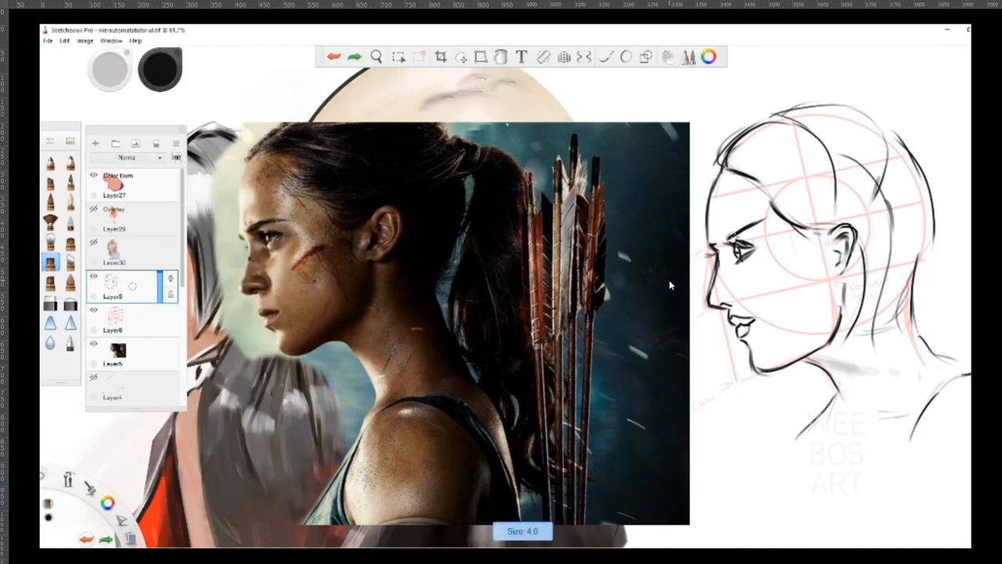
Step: Mark the nostril, cheekbone line and cheek plane toward the eye in red on the photo
drag(724, 235, 771, 231)
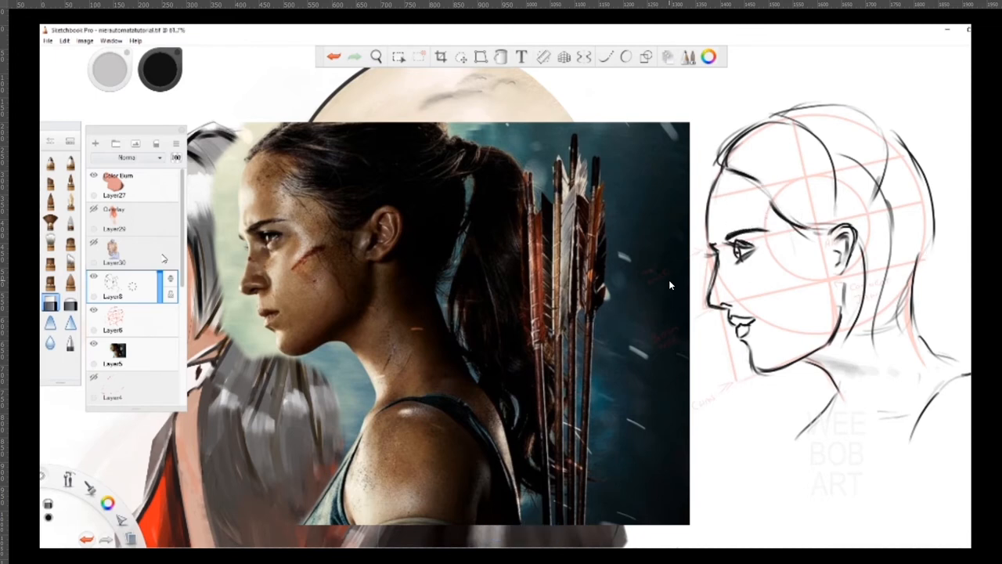
drag(708, 309, 740, 307)
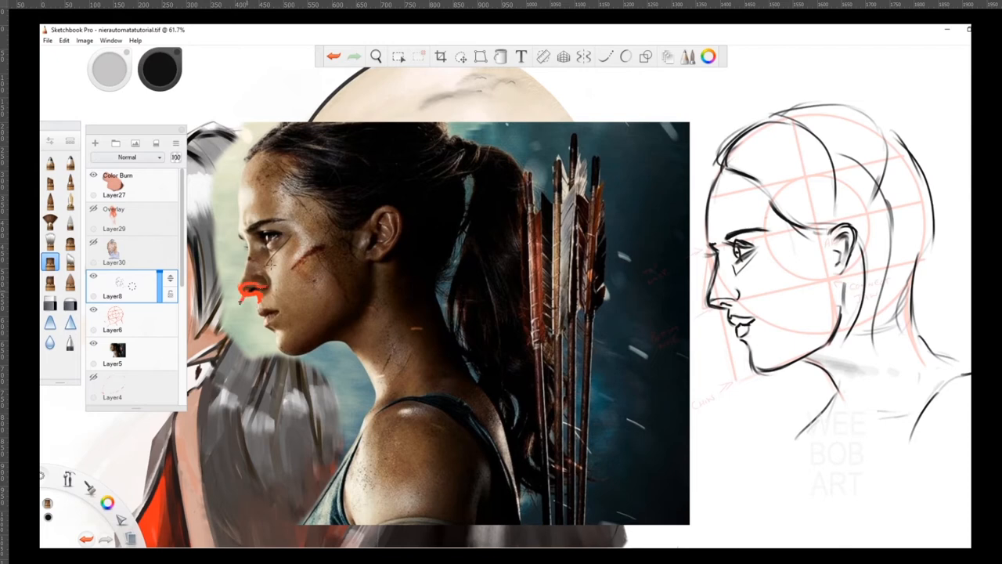
drag(249, 293, 241, 329)
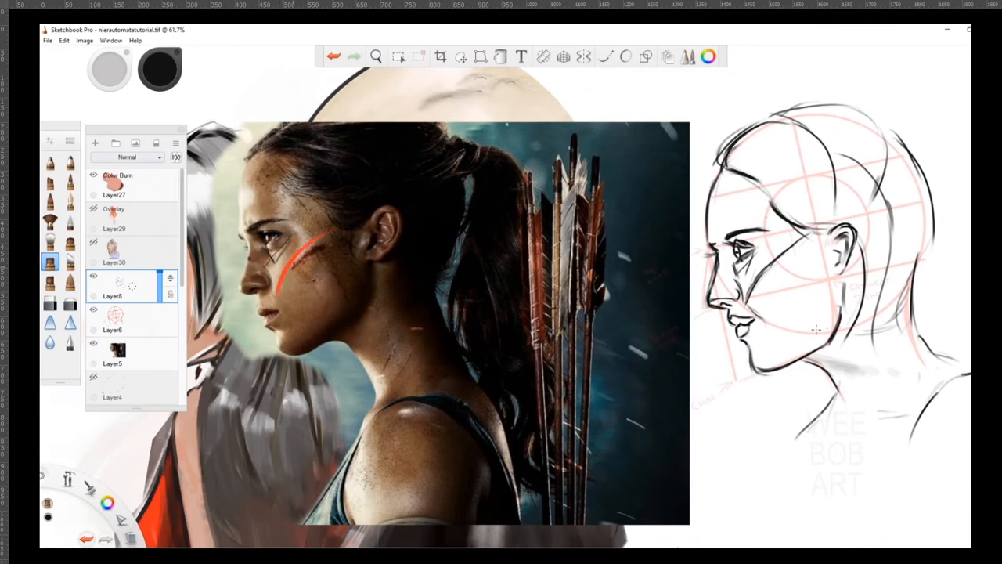
drag(266, 262, 286, 294)
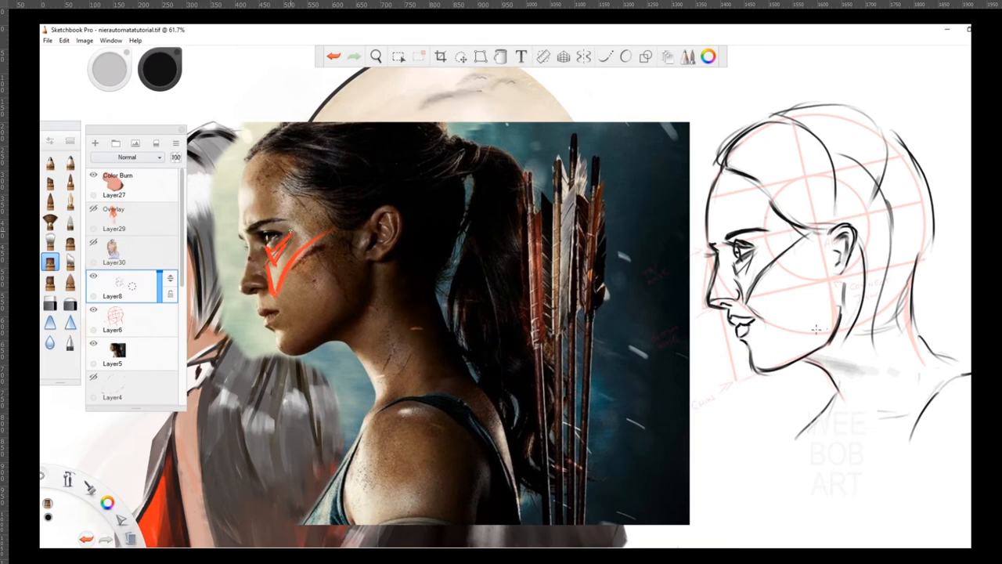
drag(259, 227, 293, 219)
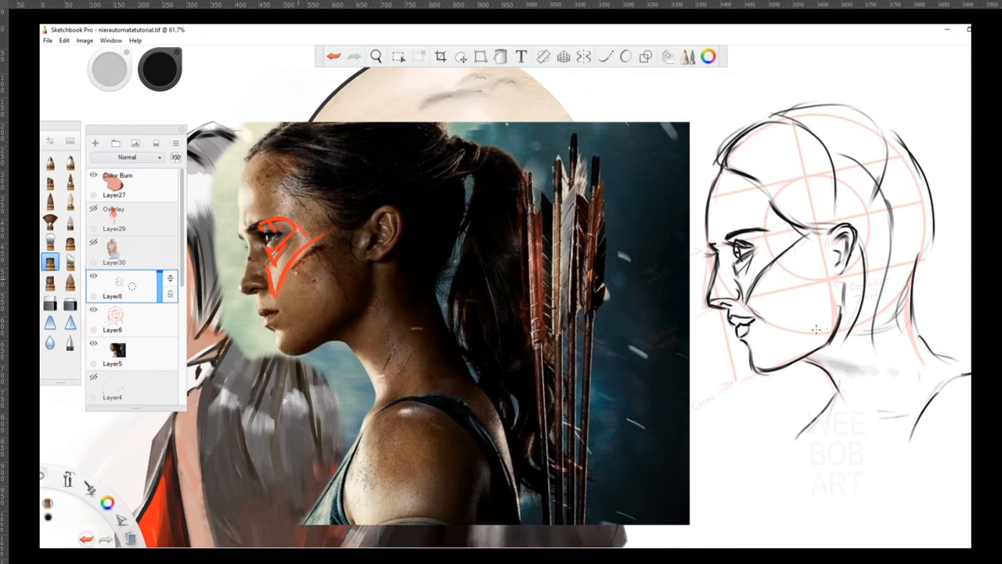
Step: Trace red chin and jaw-underside lines with shadow hatching, then clear the marks
drag(270, 294, 285, 318)
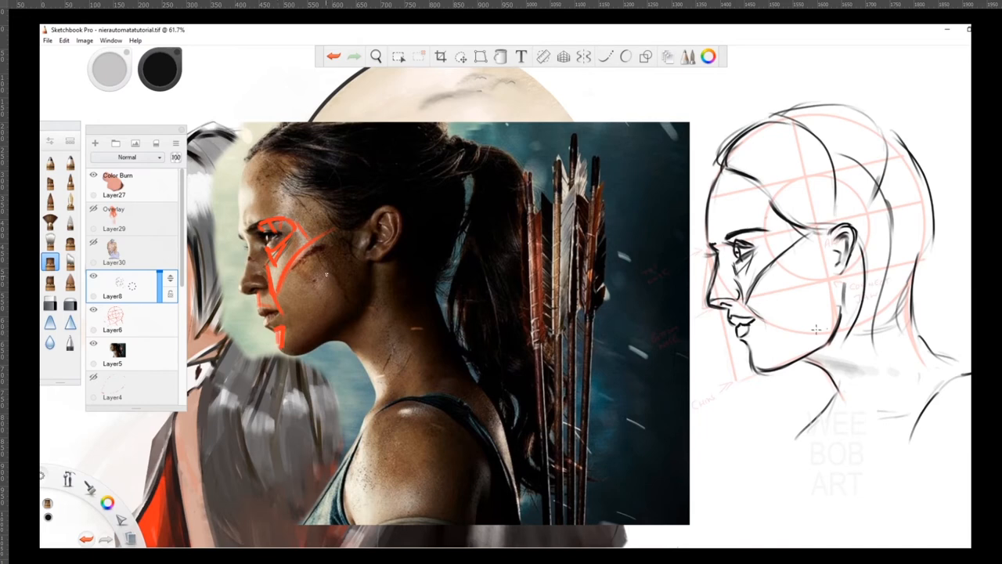
drag(286, 341, 340, 321)
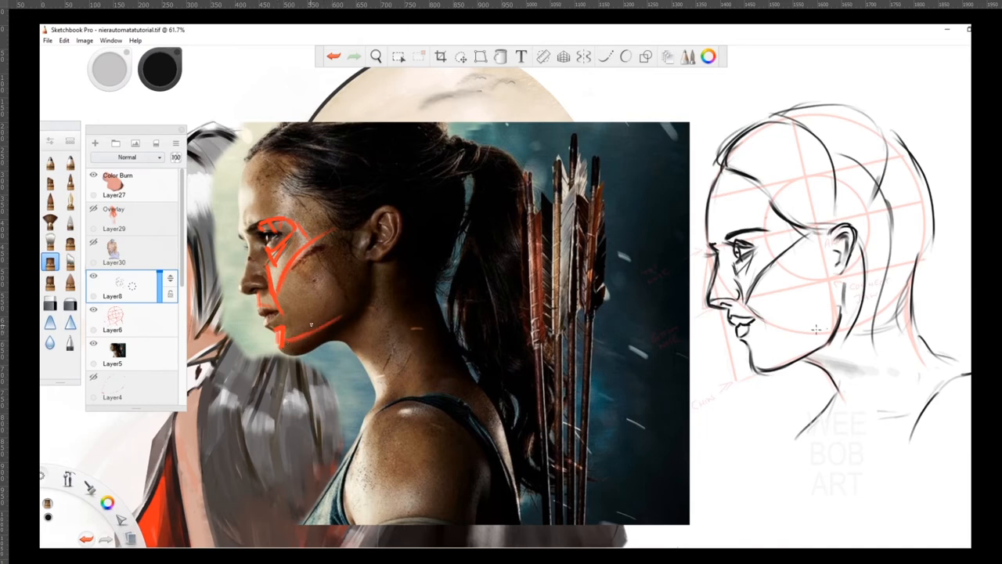
drag(282, 337, 337, 321)
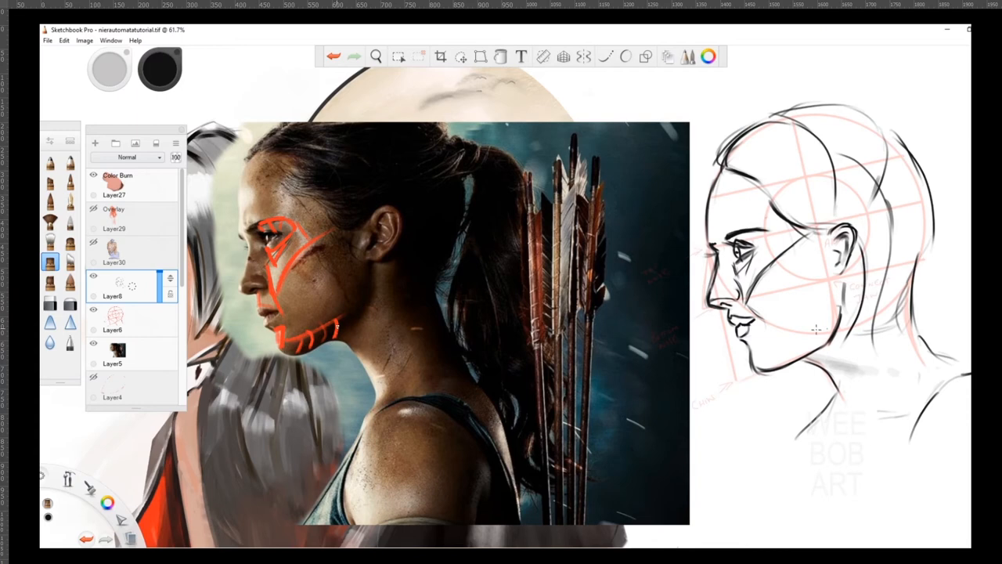
drag(337, 329, 349, 317)
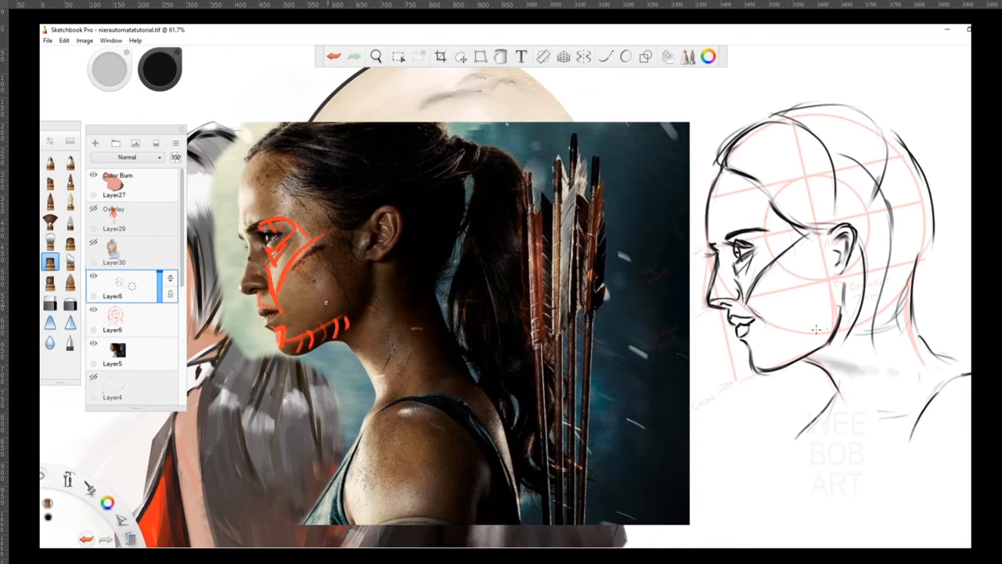
drag(282, 296, 356, 257)
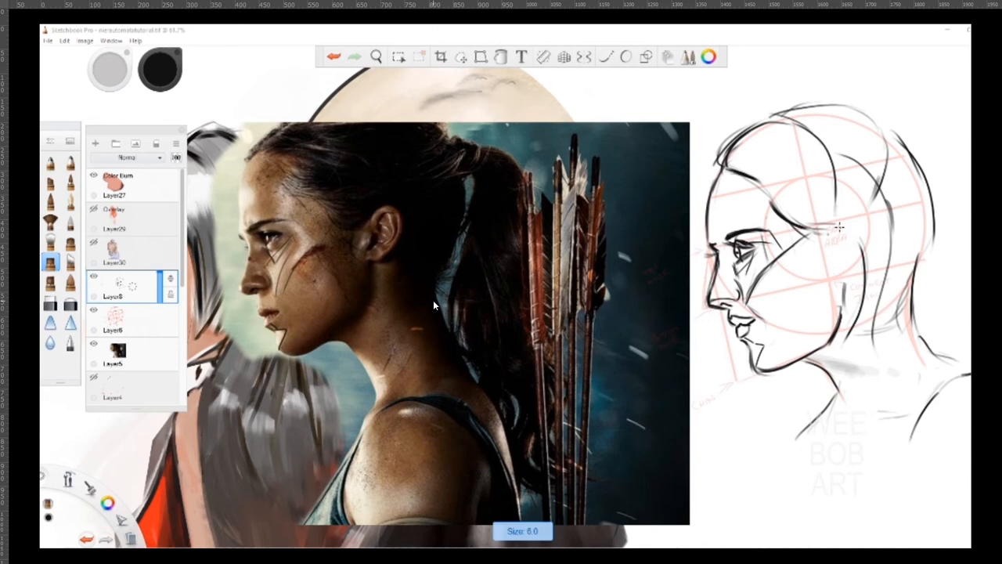
Step: Darken the sketch's ear and trace the hair's flow lines in red on the photo
drag(842, 227, 859, 264)
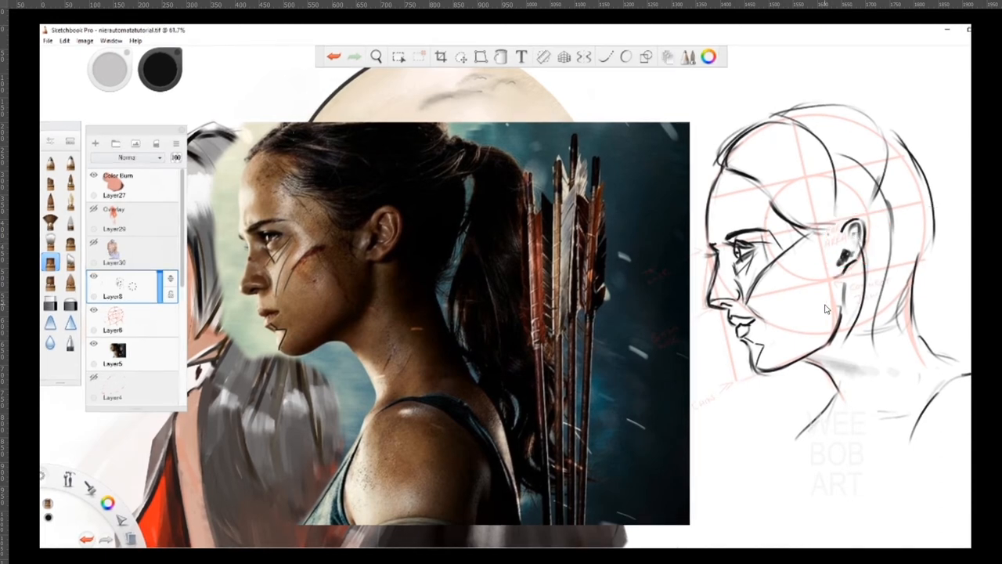
drag(274, 151, 438, 180)
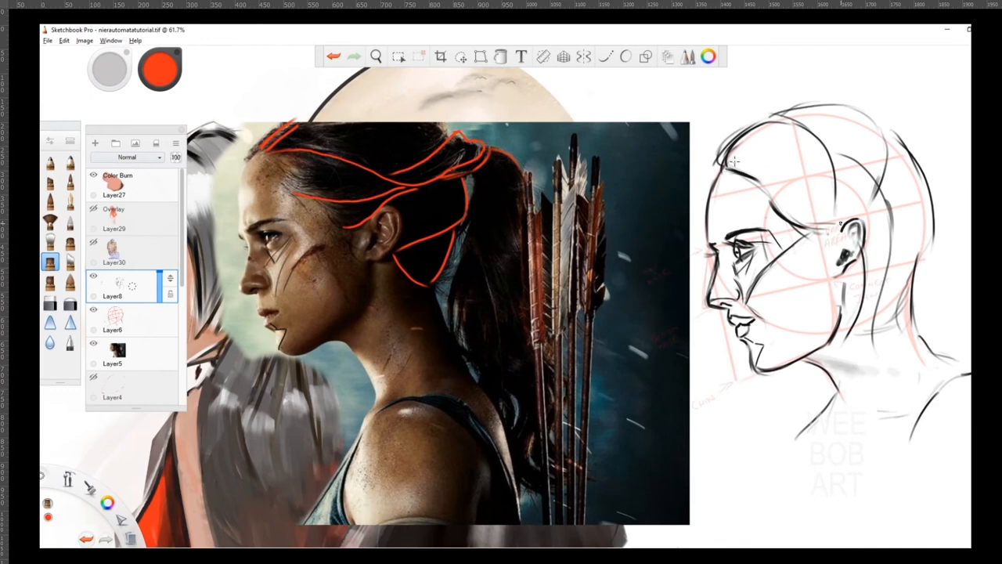
Step: Mark the forehead hair and hair mass in red, then sketch hair sweeping into a ponytail
drag(266, 153, 458, 137)
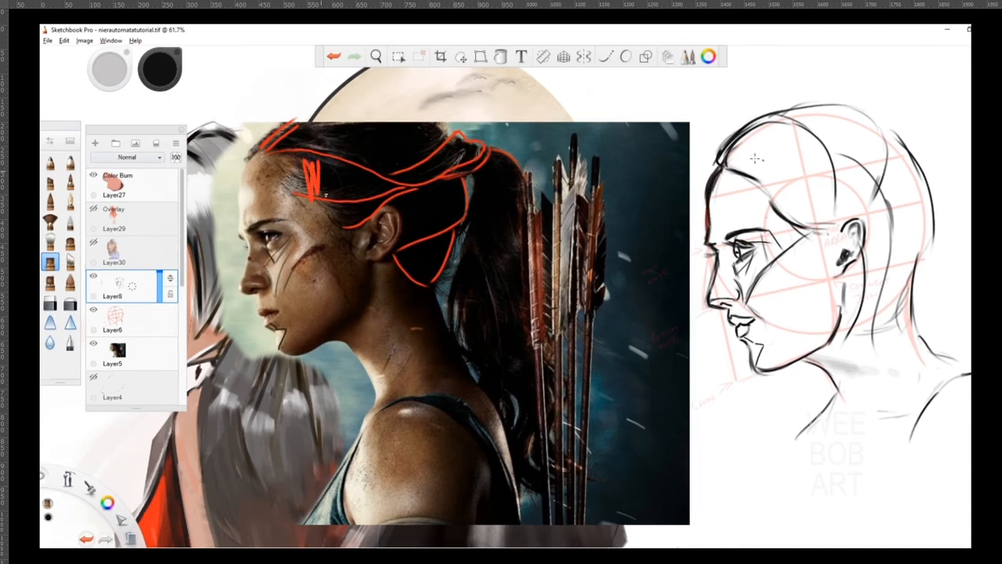
drag(306, 188, 380, 188)
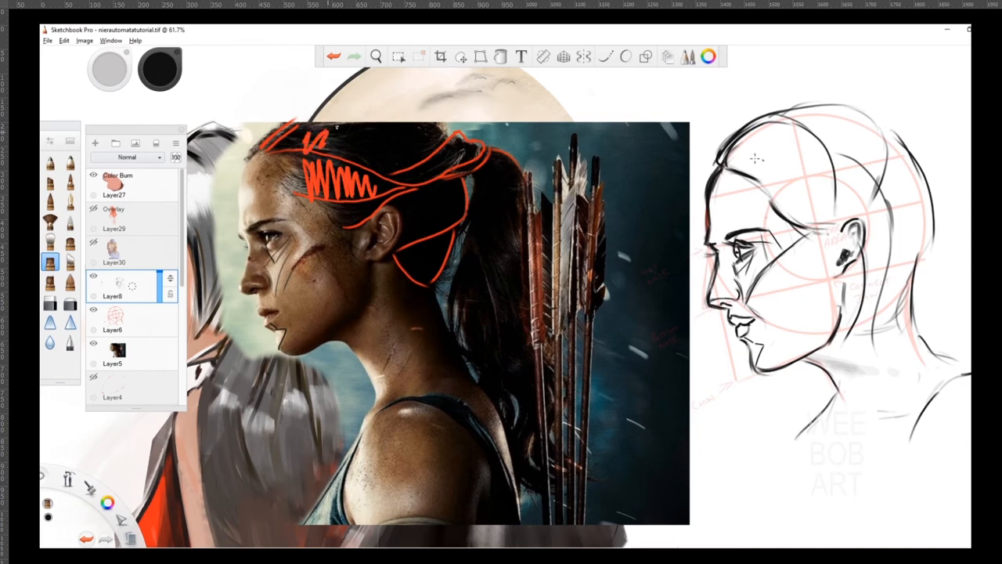
drag(329, 141, 415, 152)
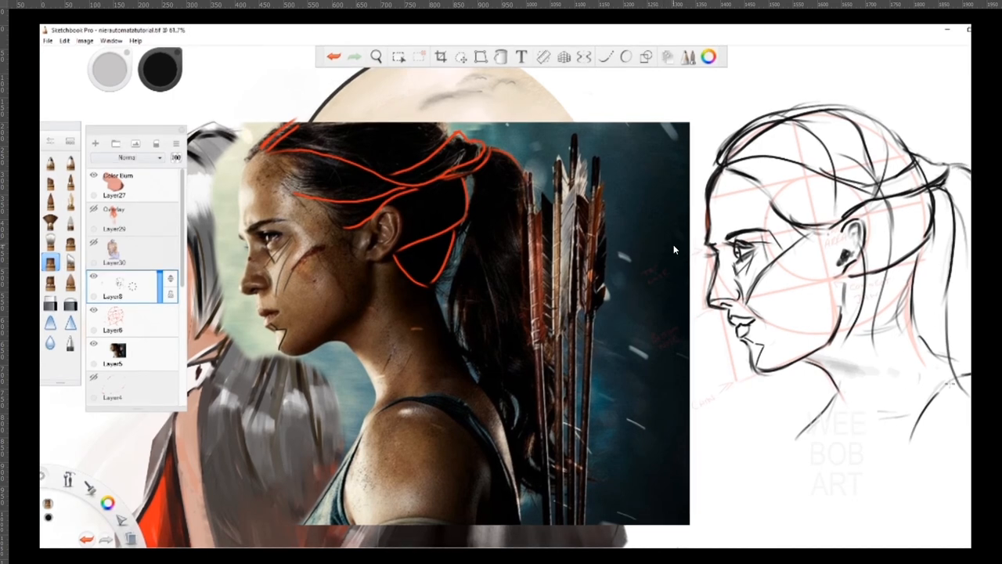
drag(948, 250, 959, 423)
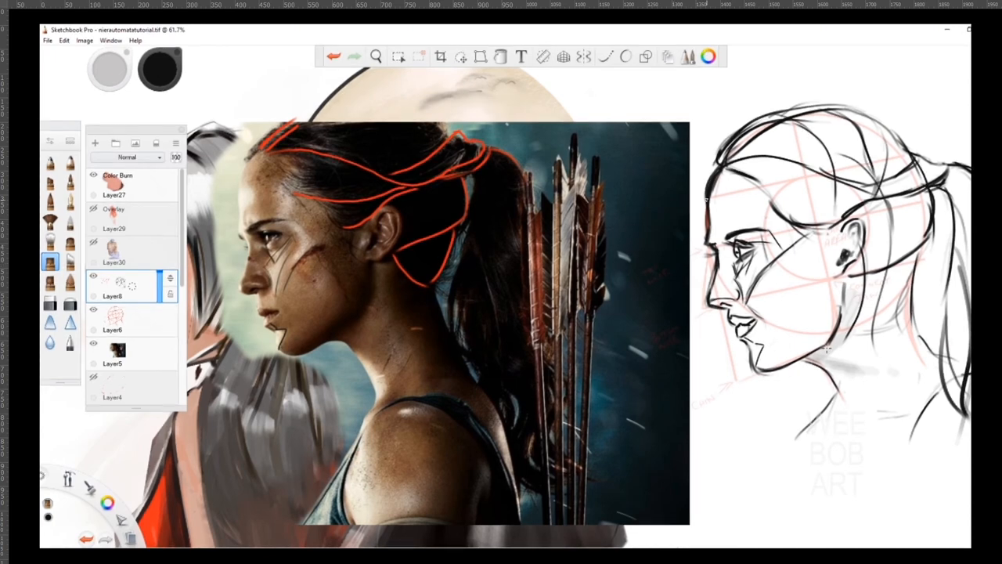
Step: Mark the ponytail tie area at the ponytail base in red on the sketch
drag(713, 227, 721, 251)
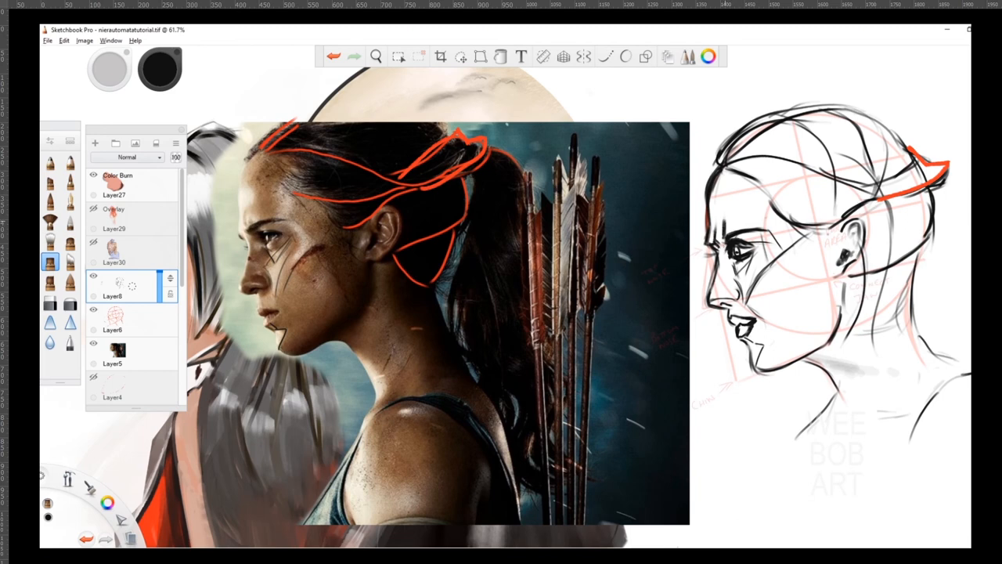
mouse_move(740, 186)
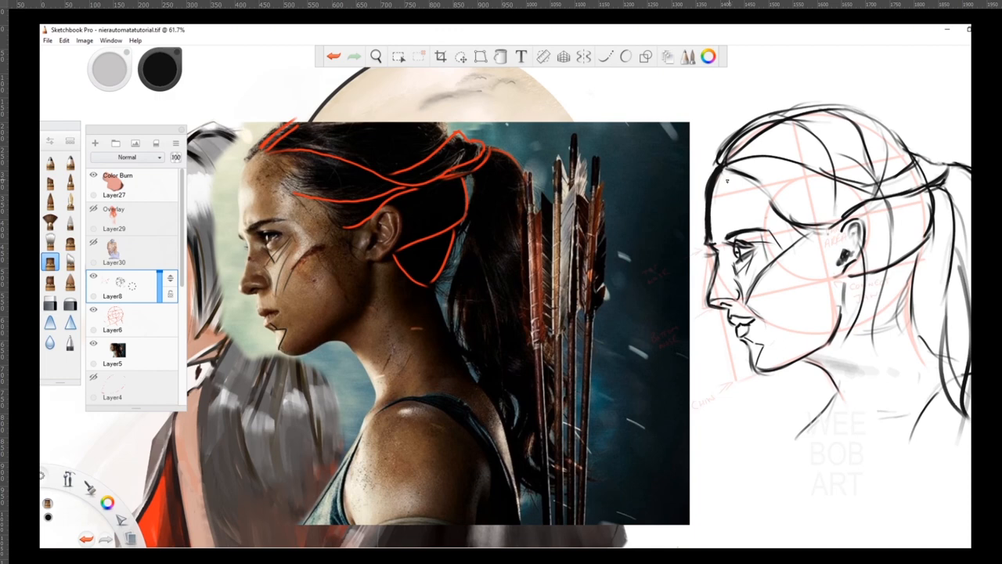
Step: Trace a red line over the forehead, nose, lips and chin, then under the jaw toward the ear
drag(719, 169, 708, 243)
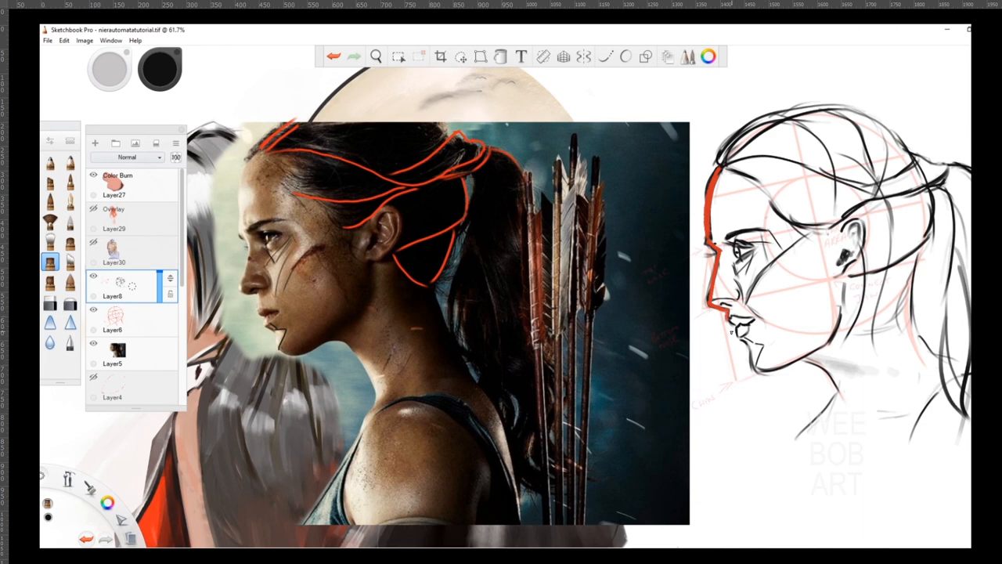
drag(733, 333, 756, 360)
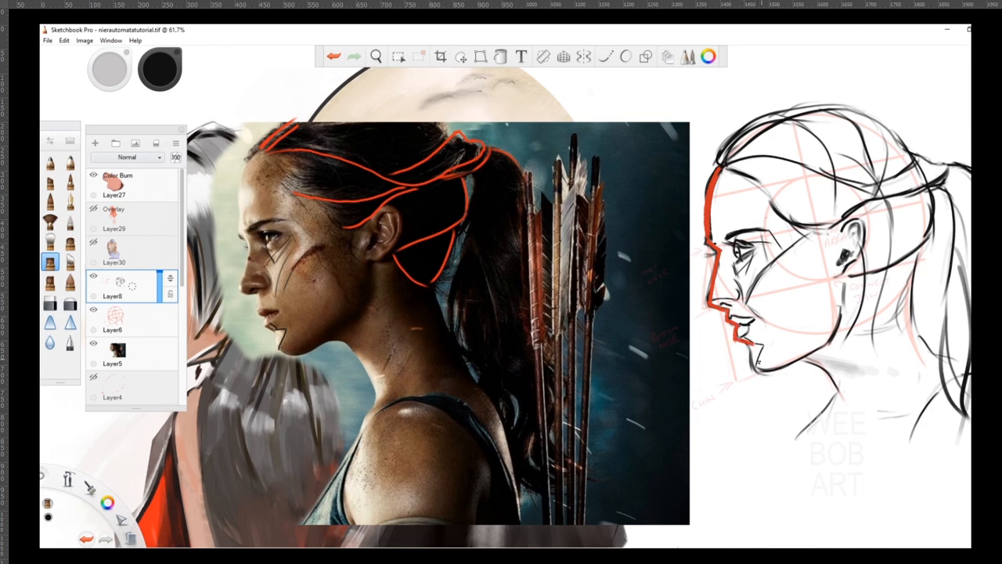
drag(752, 349, 768, 372)
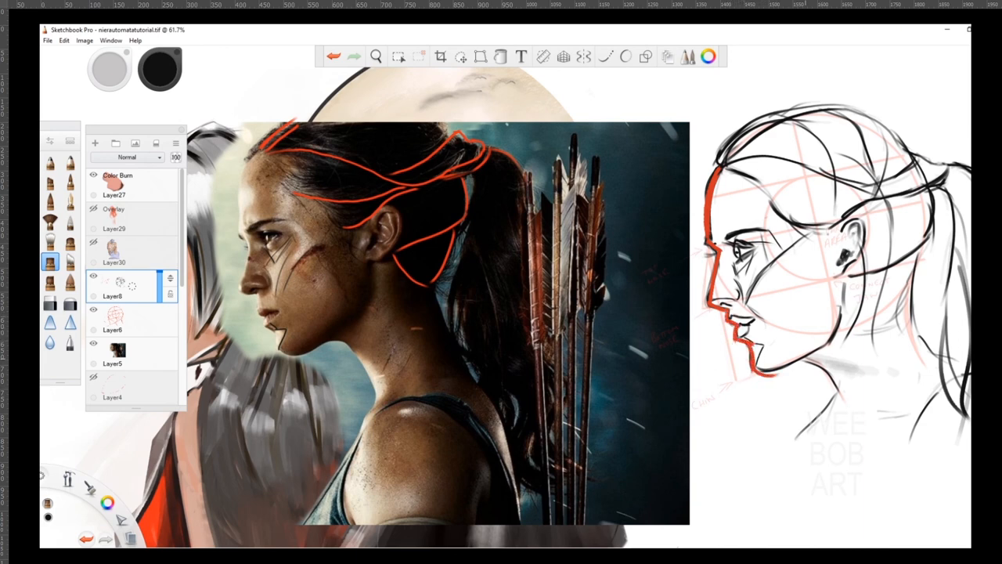
drag(759, 384, 835, 329)
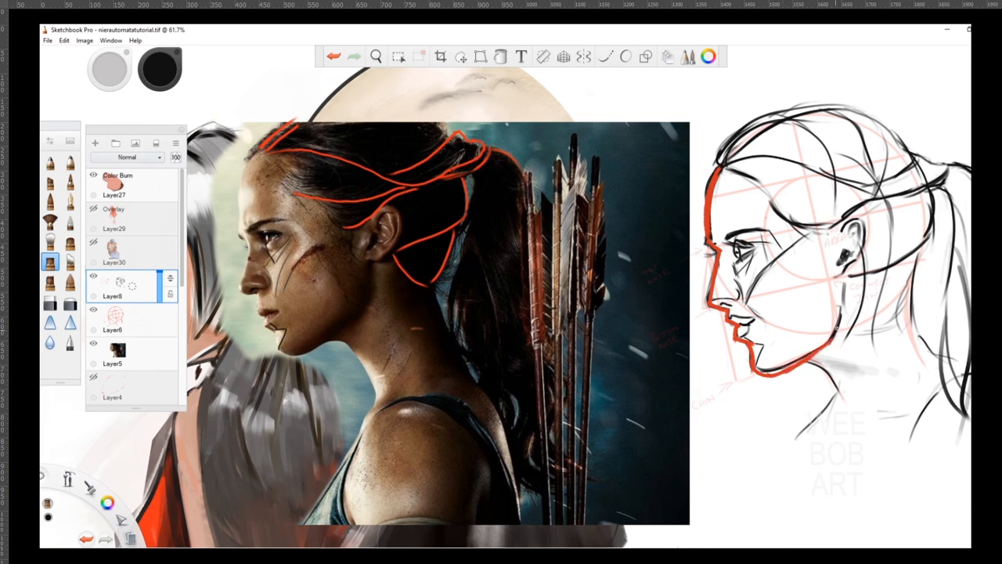
drag(842, 314, 823, 348)
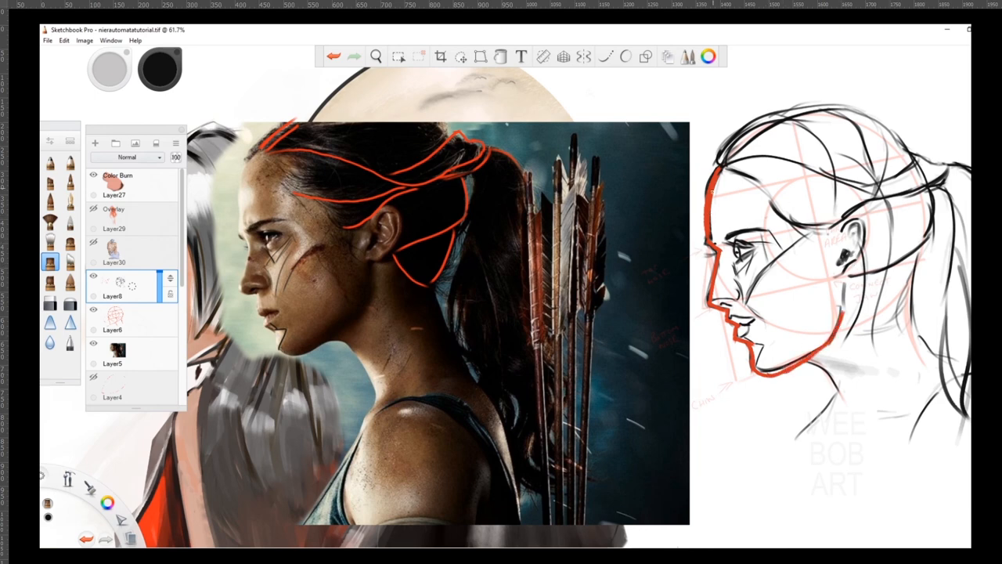